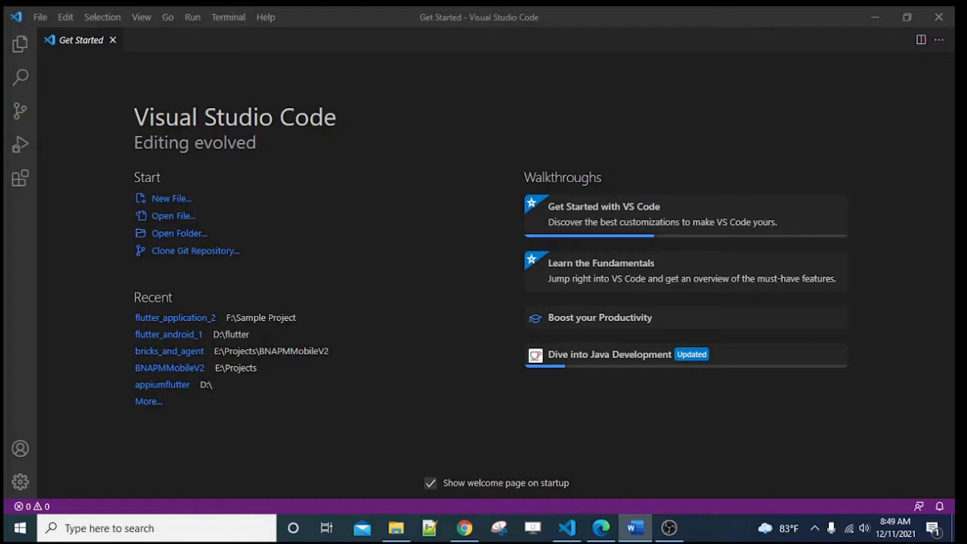
{"action": "mouse_move", "coordinate": [185, 96]}
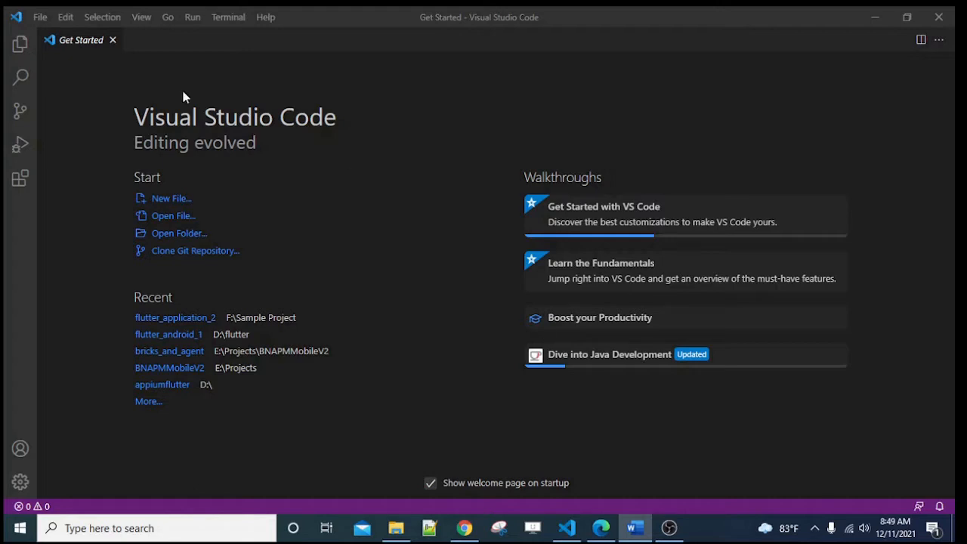
{"action": "mouse_move", "coordinate": [521, 513]}
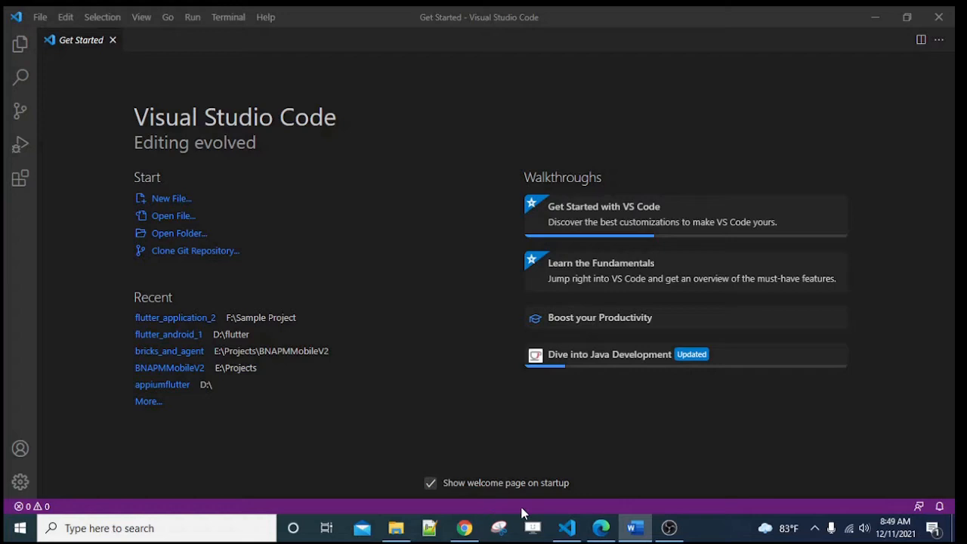
{"action": "mouse_move", "coordinate": [526, 514]}
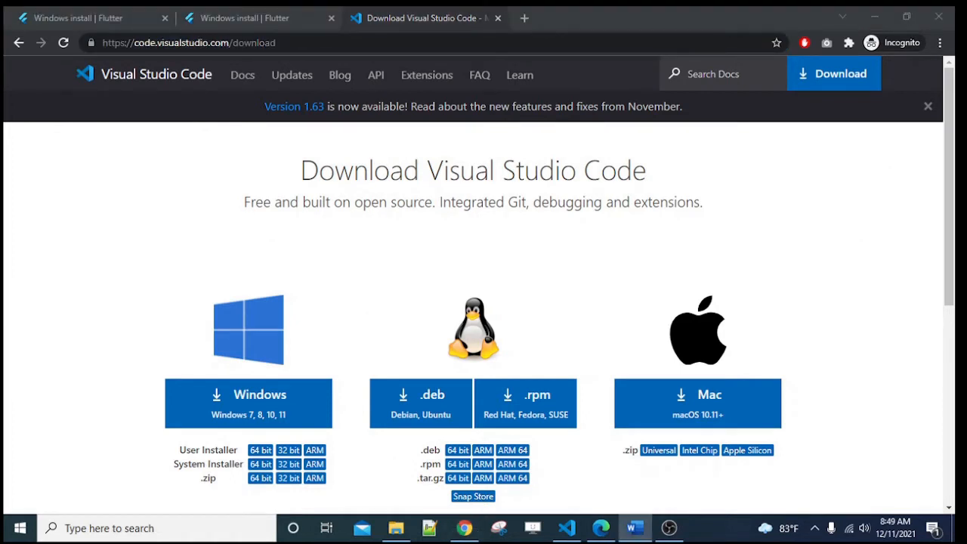
Scroll the Flutter Windows install guide to 'Get the Flutter SDK' and bring up the installed SDK folder.
{"action": "scroll", "scroll_direction": "down", "scroll_amount": 3}
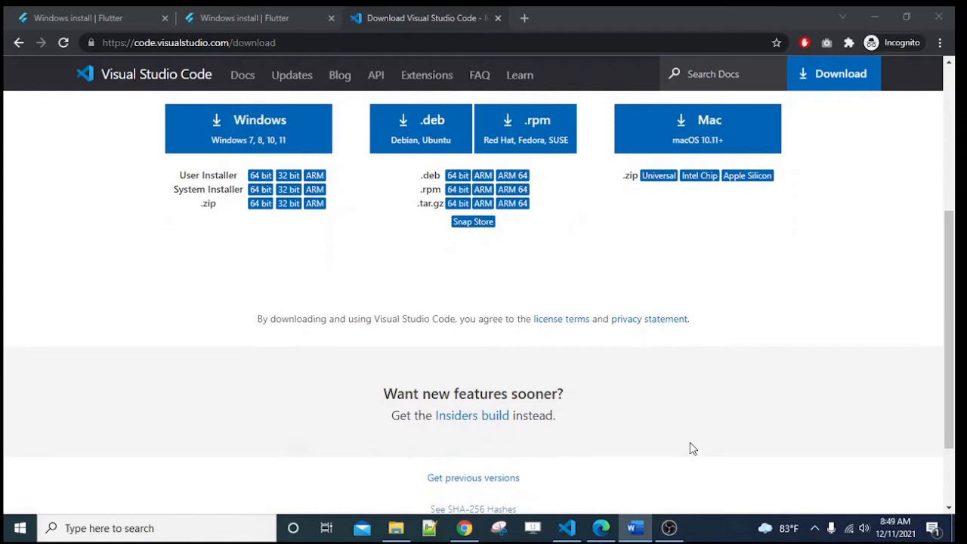
{"action": "scroll", "scroll_direction": "up", "scroll_amount": 3}
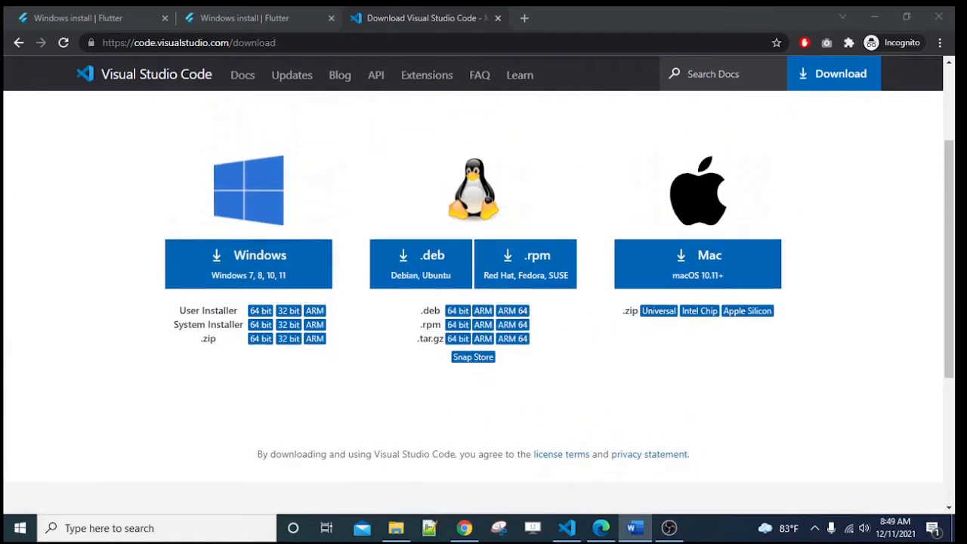
{"action": "mouse_move", "coordinate": [281, 150]}
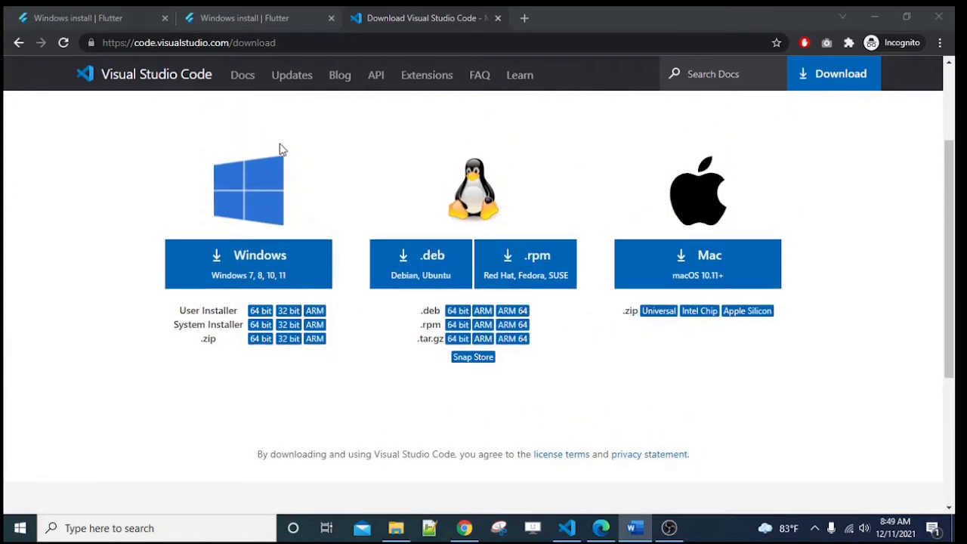
{"action": "left_click", "coordinate": [256, 19]}
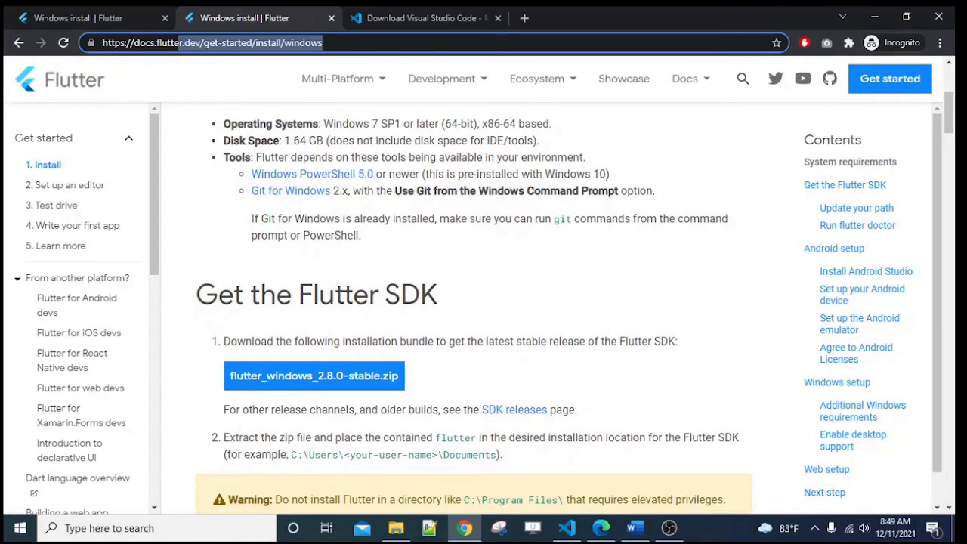
{"action": "scroll", "scroll_direction": "down", "scroll_amount": 3}
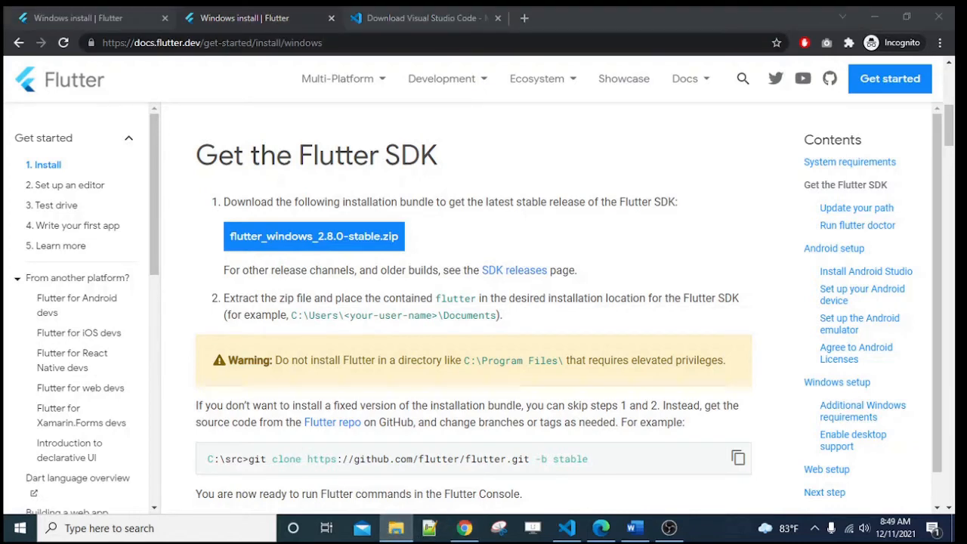
{"action": "left_click", "coordinate": [396, 528]}
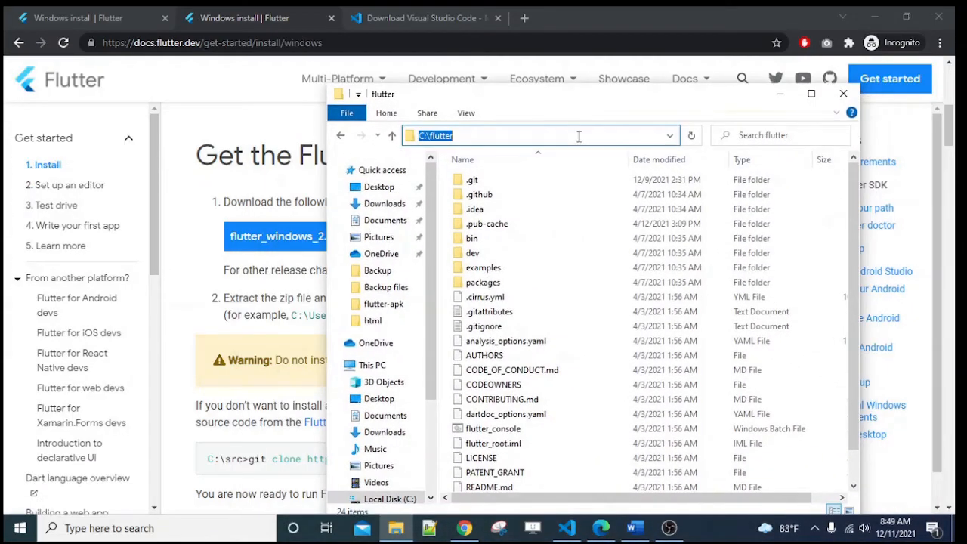
Scroll through the contents of the D:\flutter SDK folder.
{"action": "scroll", "scroll_direction": "down", "scroll_amount": 3}
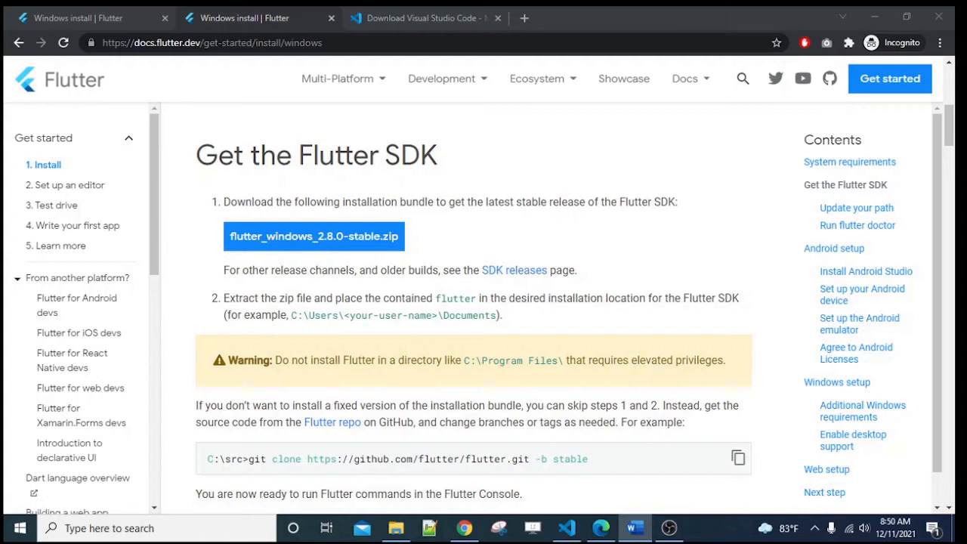
Search the Extensions view for 'flutter' and review the installed Flutter extension's details.
{"action": "left_click", "coordinate": [565, 529]}
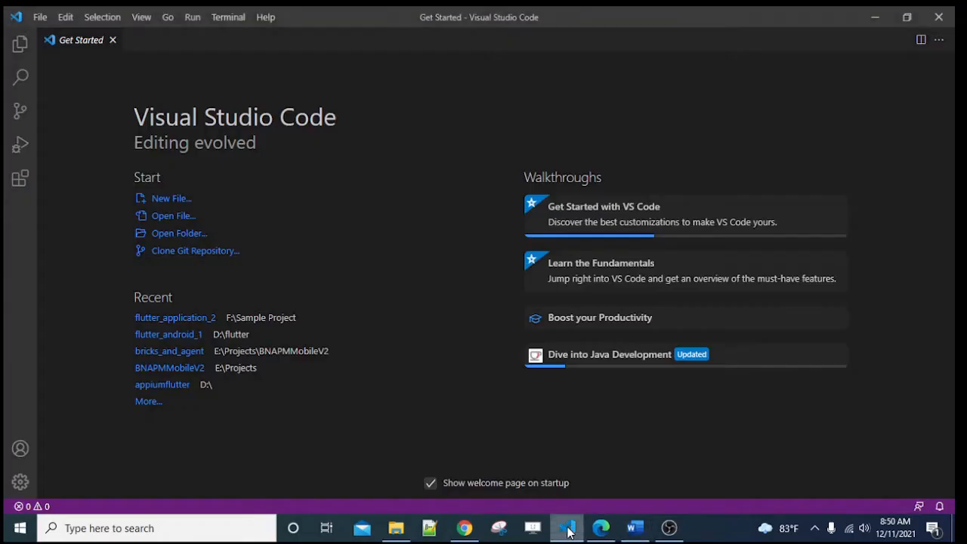
{"action": "left_click", "coordinate": [20, 179]}
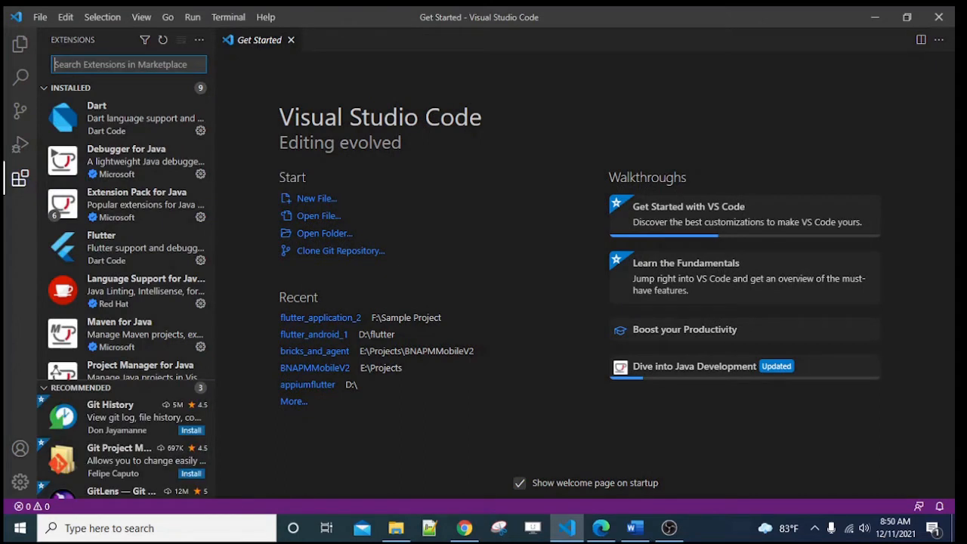
{"action": "type", "text": "f"}
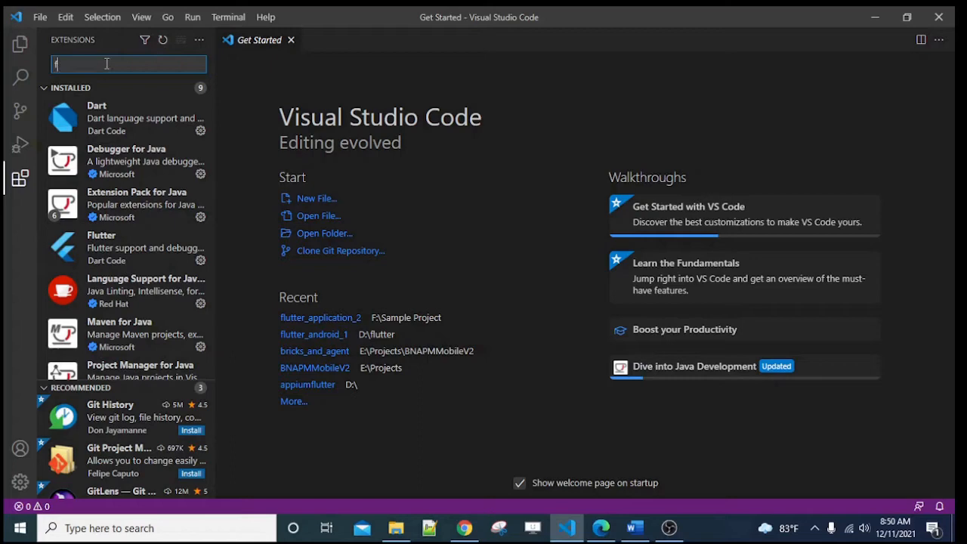
{"action": "type", "text": "flutter"}
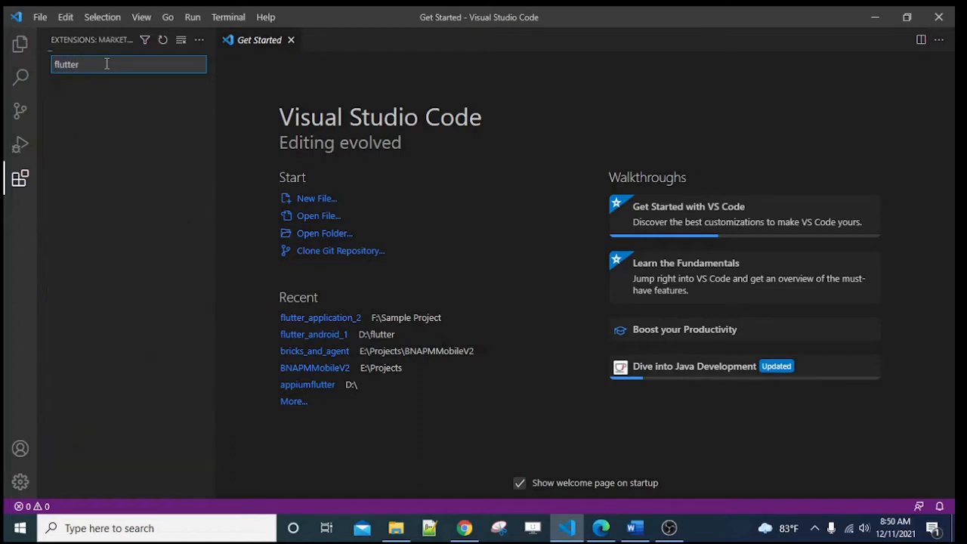
{"action": "left_click", "coordinate": [124, 103]}
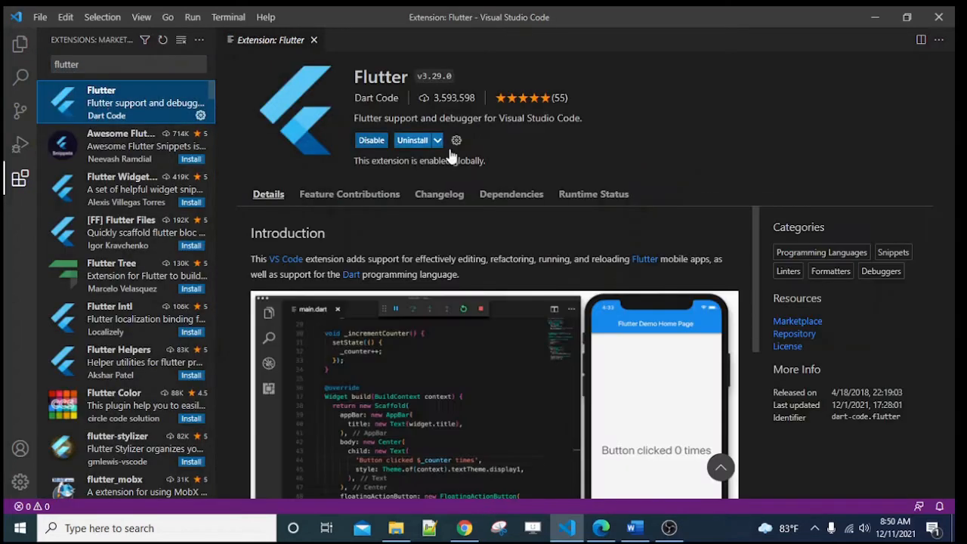
{"action": "scroll", "scroll_direction": "down", "scroll_amount": 3}
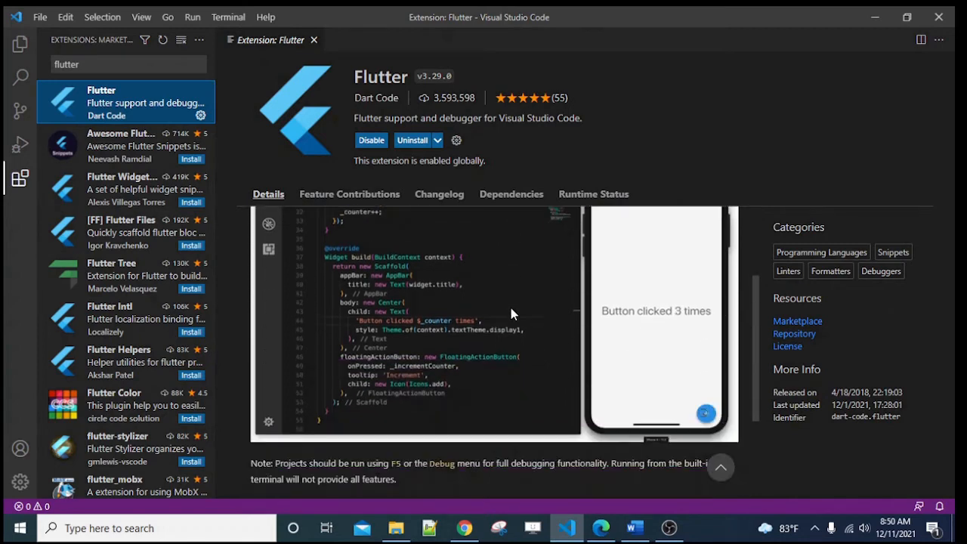
{"action": "scroll", "scroll_direction": "up", "scroll_amount": 3}
{"action": "type", "text": "d"}
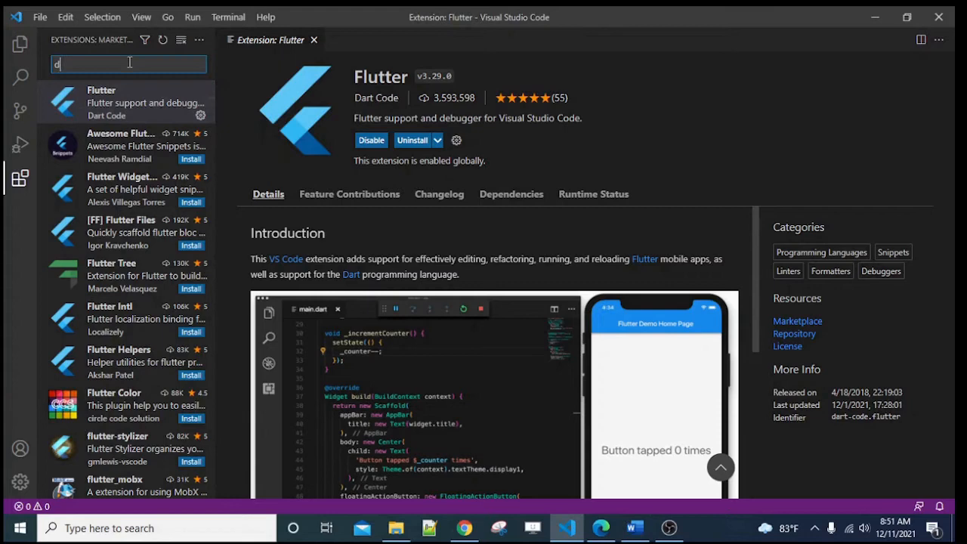
Search for 'dart' and review the installed Dart extension by Dart Code.
{"action": "type", "text": "art"}
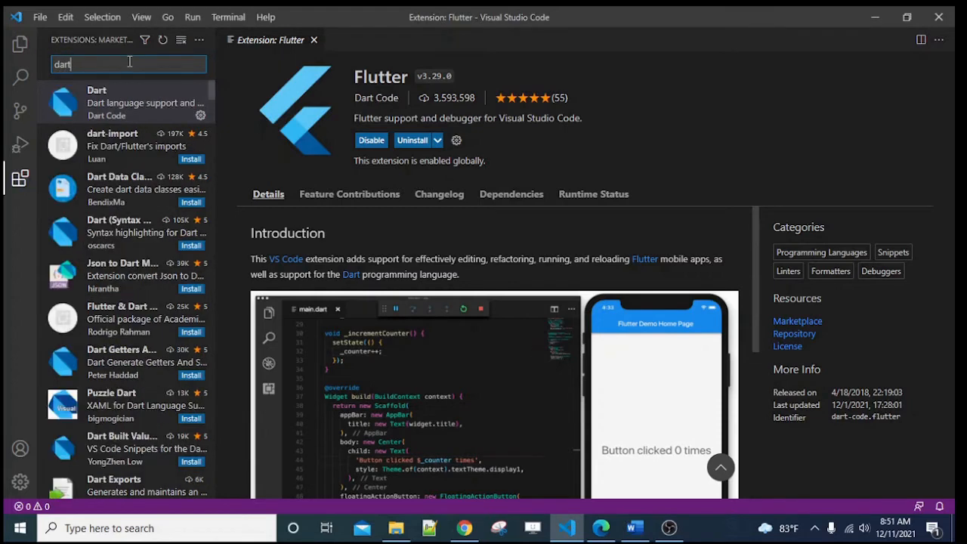
{"action": "left_click", "coordinate": [124, 103]}
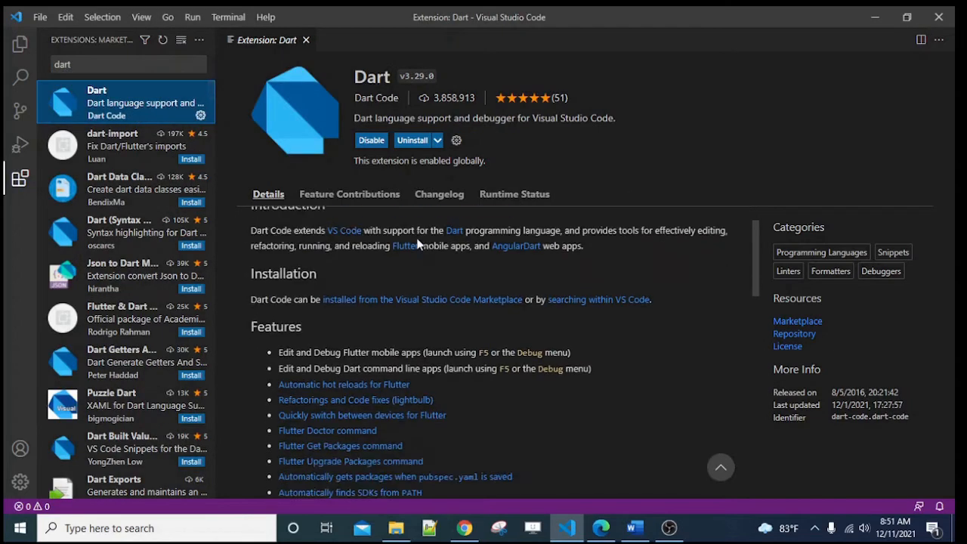
{"action": "scroll", "scroll_direction": "down", "scroll_amount": 3}
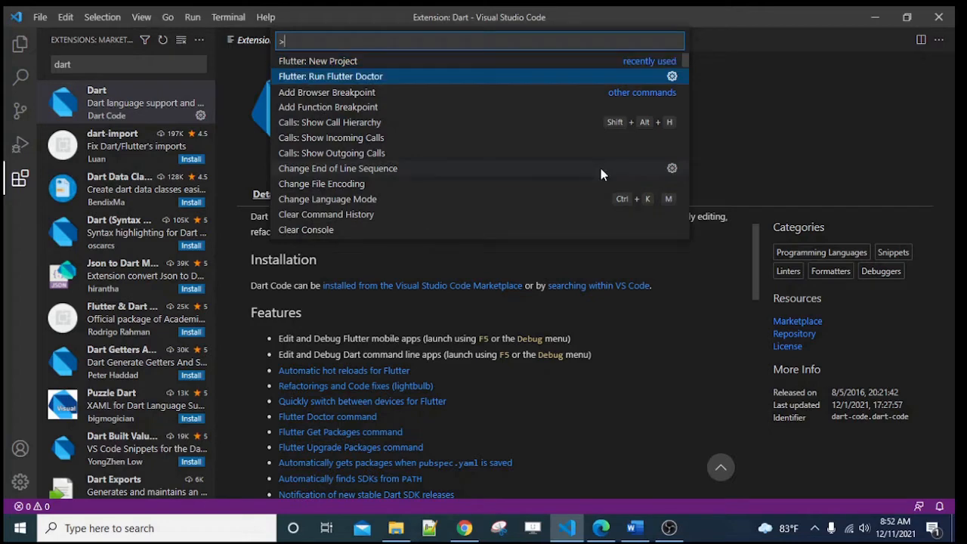
Run 'Flutter: Run Flutter Doctor' and read the Output panel reporting no issues found.
{"action": "left_click", "coordinate": [330, 76]}
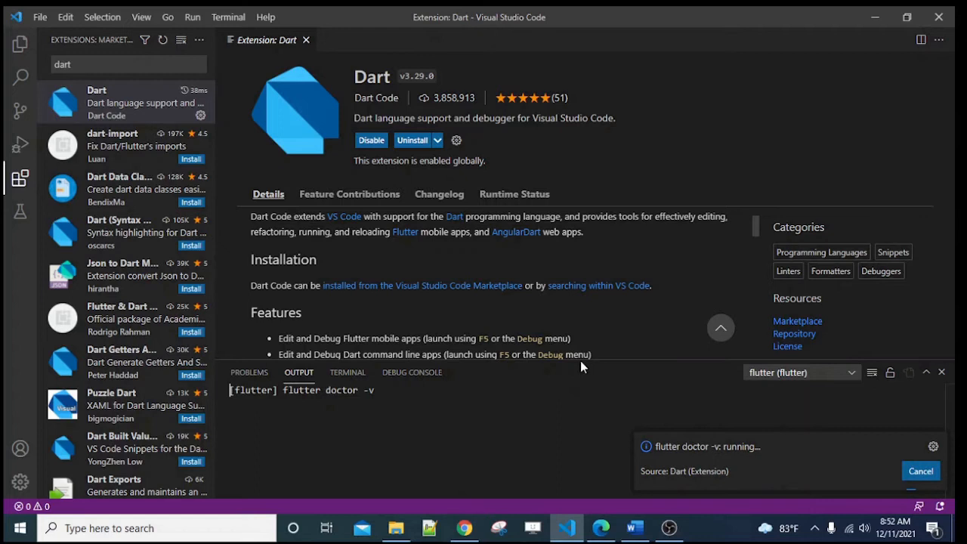
{"action": "mouse_move", "coordinate": [567, 375]}
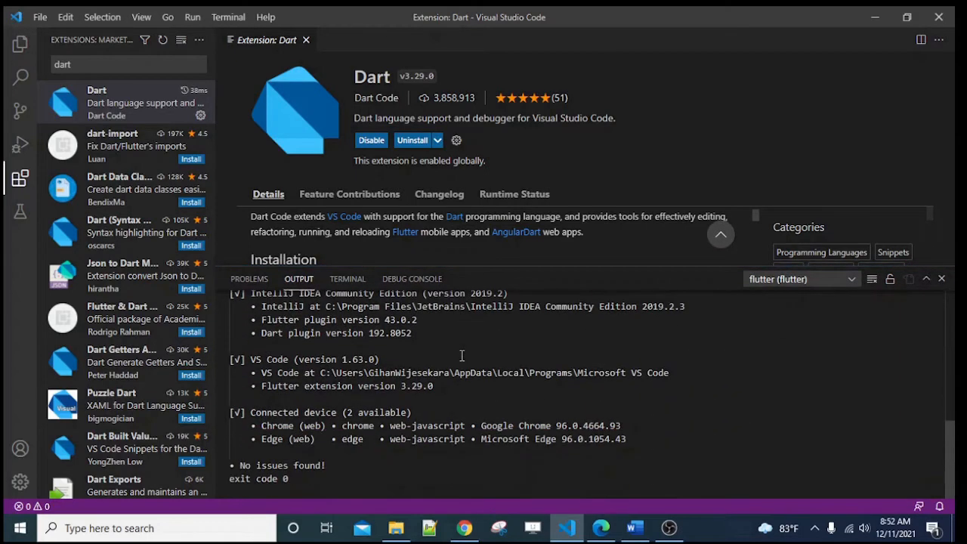
{"action": "scroll", "scroll_direction": "up", "scroll_amount": 3}
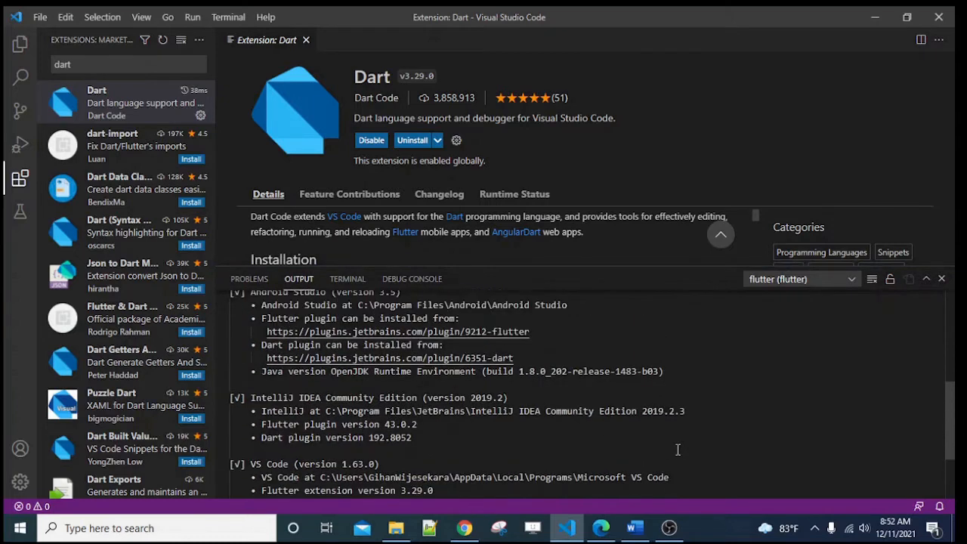
{"action": "mouse_move", "coordinate": [668, 529]}
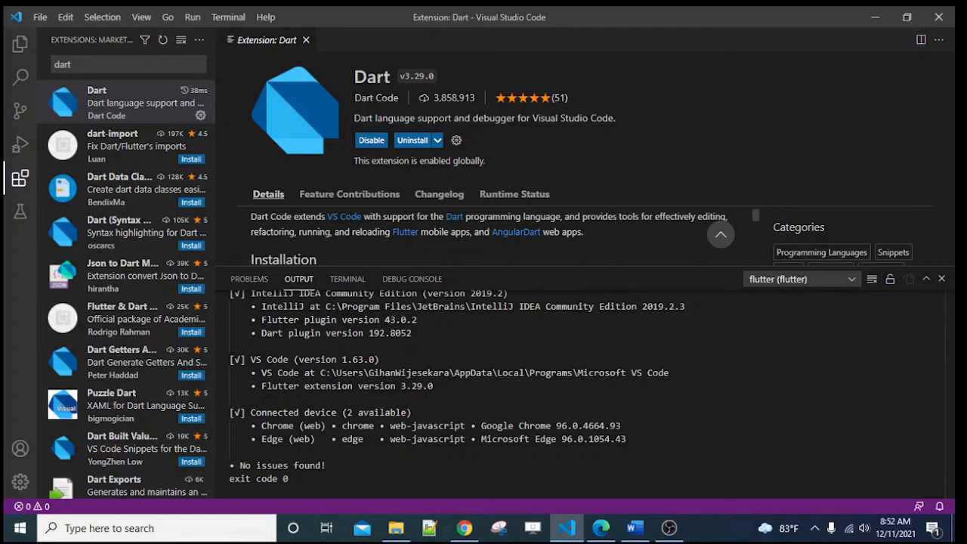
{"action": "mouse_move", "coordinate": [550, 159]}
{"action": "type", "text": ">flutter"}
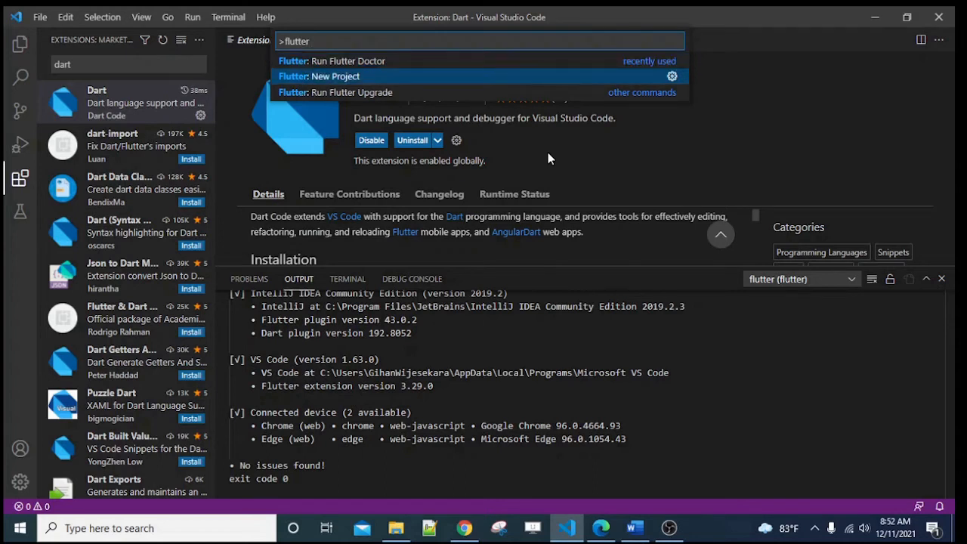
Create an Application project named flutter_application_2 in the Sample Project folder via 'Flutter: New Project'.
{"action": "left_click", "coordinate": [336, 76]}
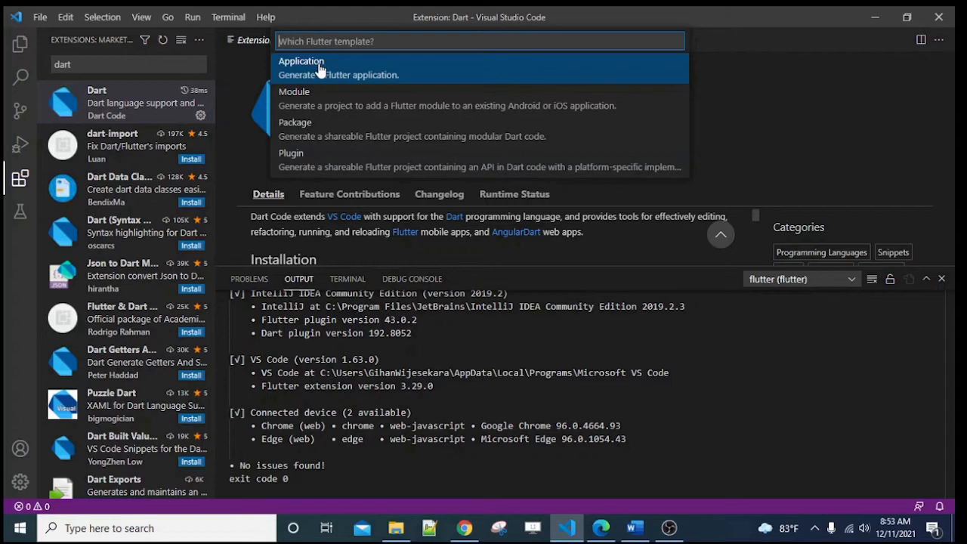
{"action": "left_click", "coordinate": [300, 60]}
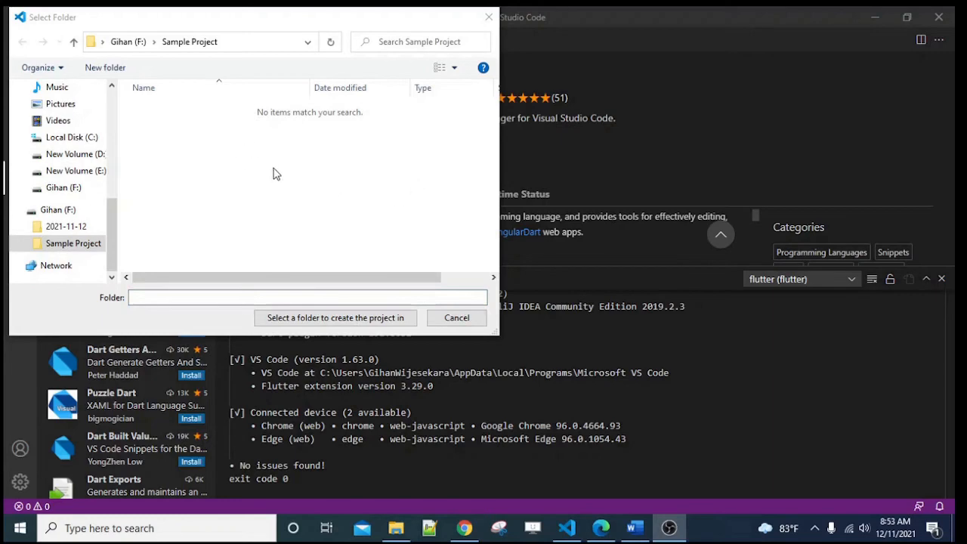
{"action": "left_click", "coordinate": [73, 242]}
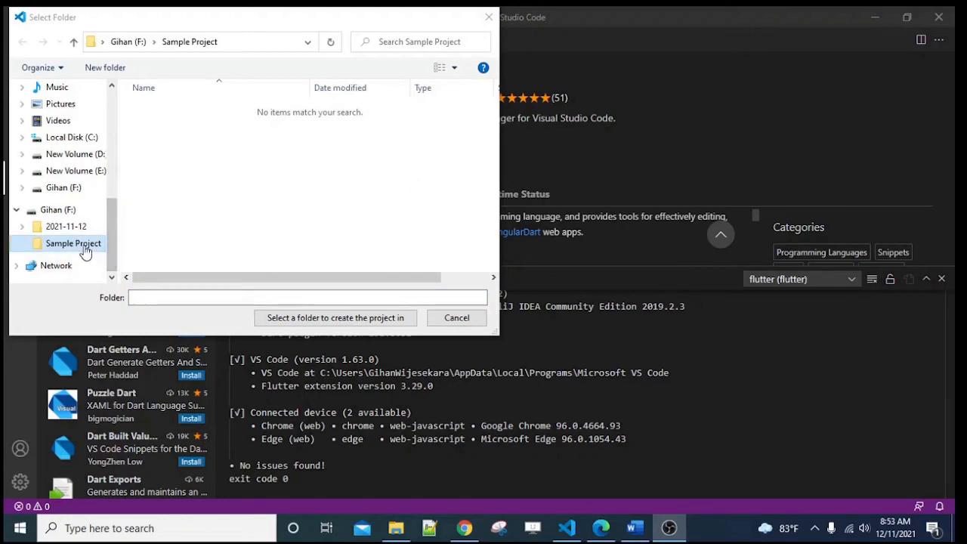
{"action": "left_click", "coordinate": [336, 318]}
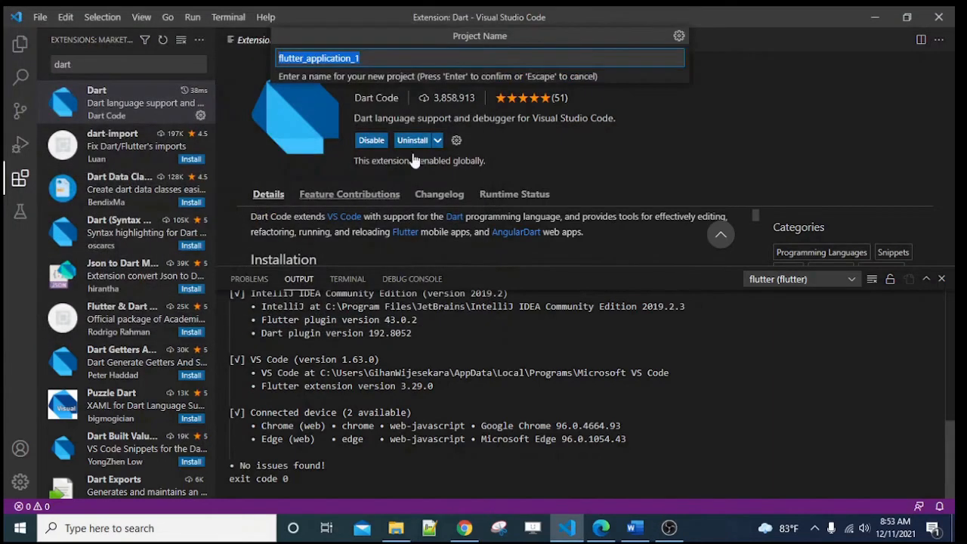
{"action": "left_click", "coordinate": [378, 57]}
{"action": "type", "text": "2"}
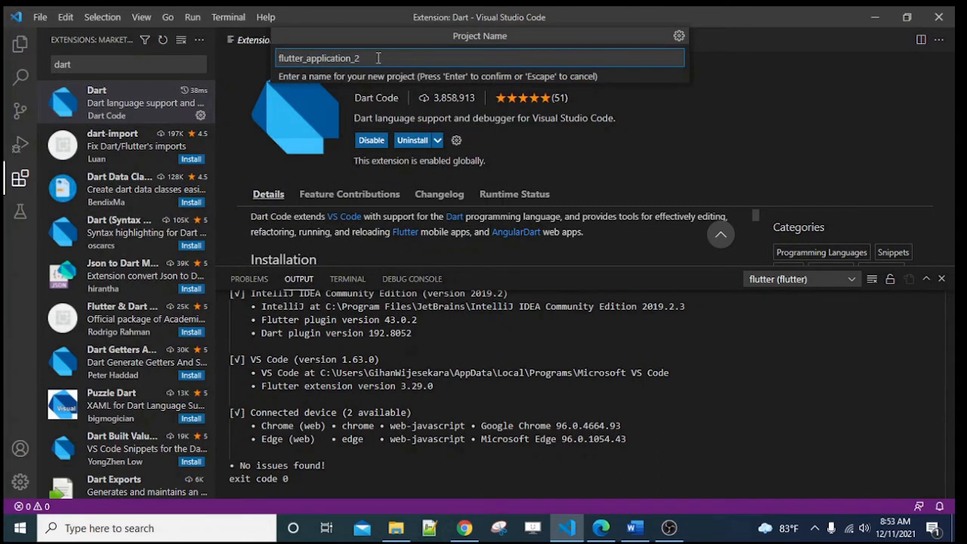
{"action": "key", "text": "Return"}
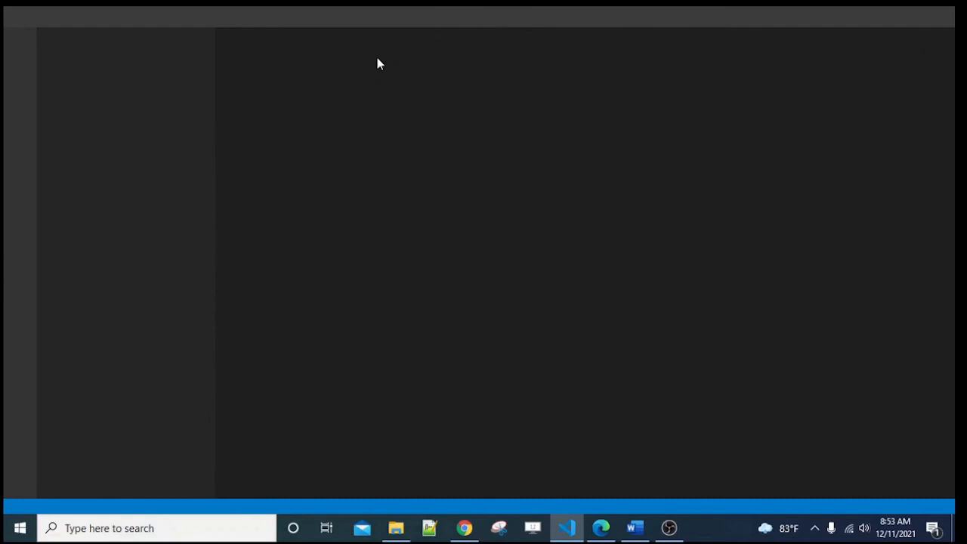
Bring up the new flutter_application_2 window and its lib\main.dart starter code.
{"action": "left_click", "coordinate": [565, 528]}
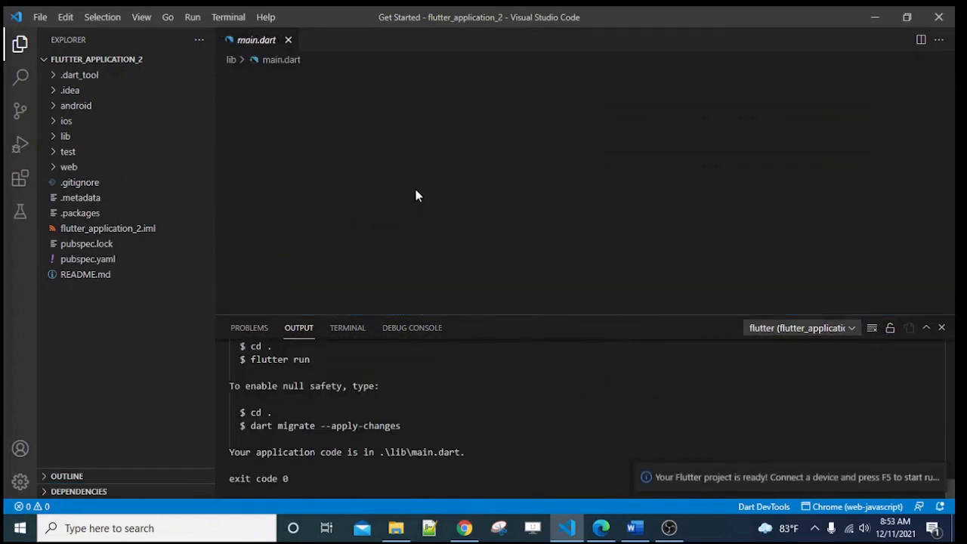
{"action": "left_click", "coordinate": [85, 151]}
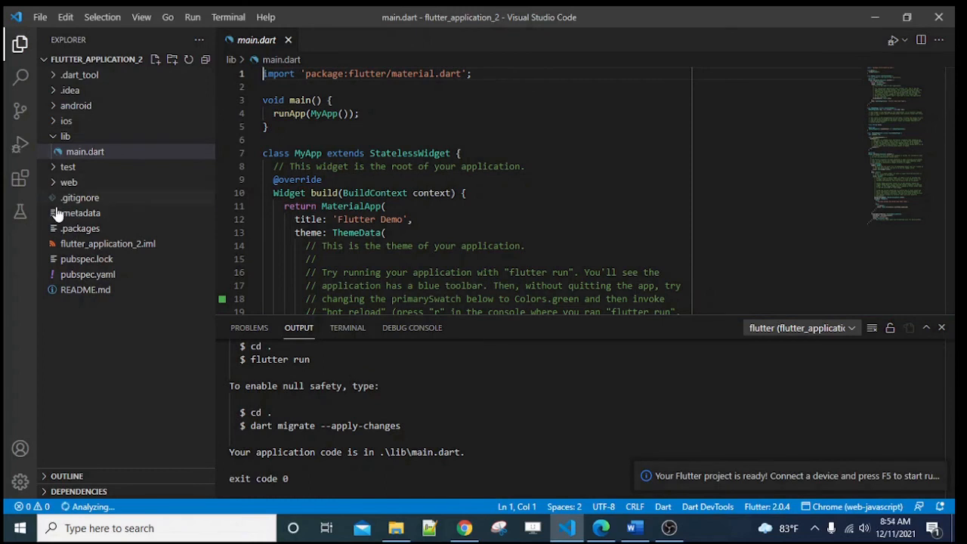
Review sdk.dir and flutter.sdk in android/local.properties, then close the file.
{"action": "left_click", "coordinate": [76, 106]}
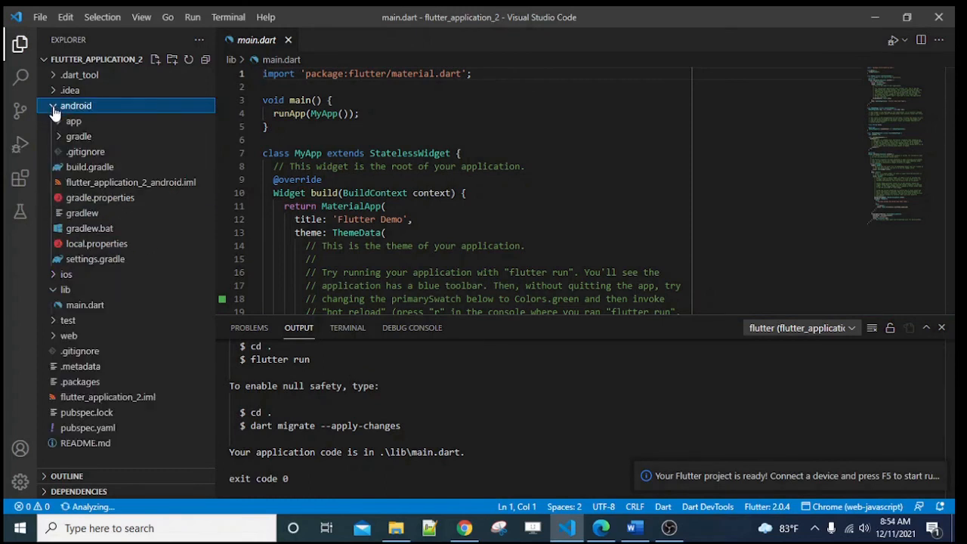
{"action": "left_click", "coordinate": [97, 243]}
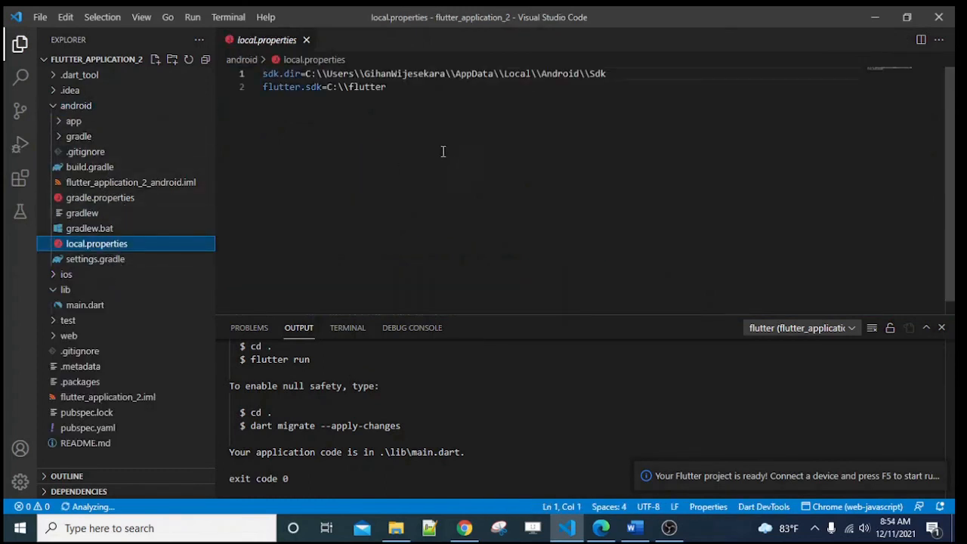
{"action": "left_click", "coordinate": [385, 86]}
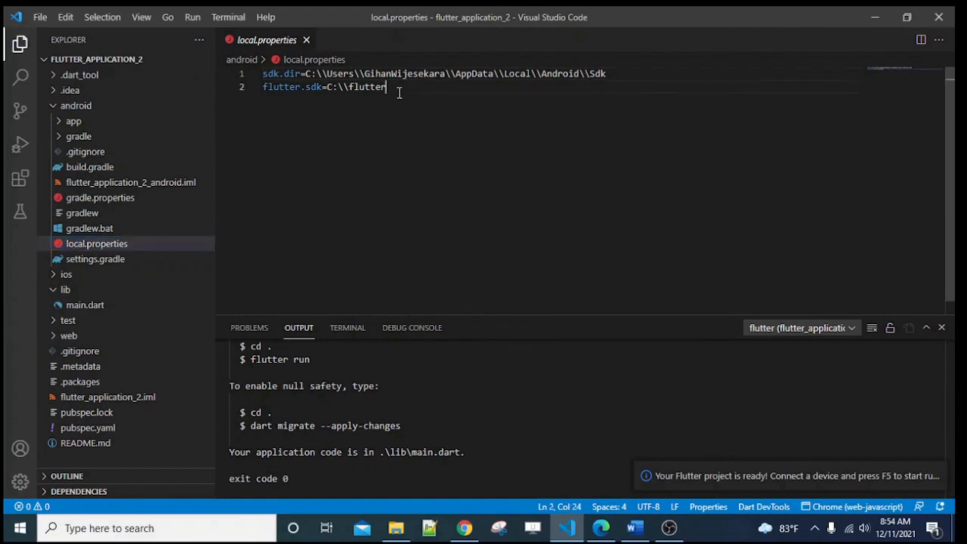
{"action": "key", "text": "ctrl+a"}
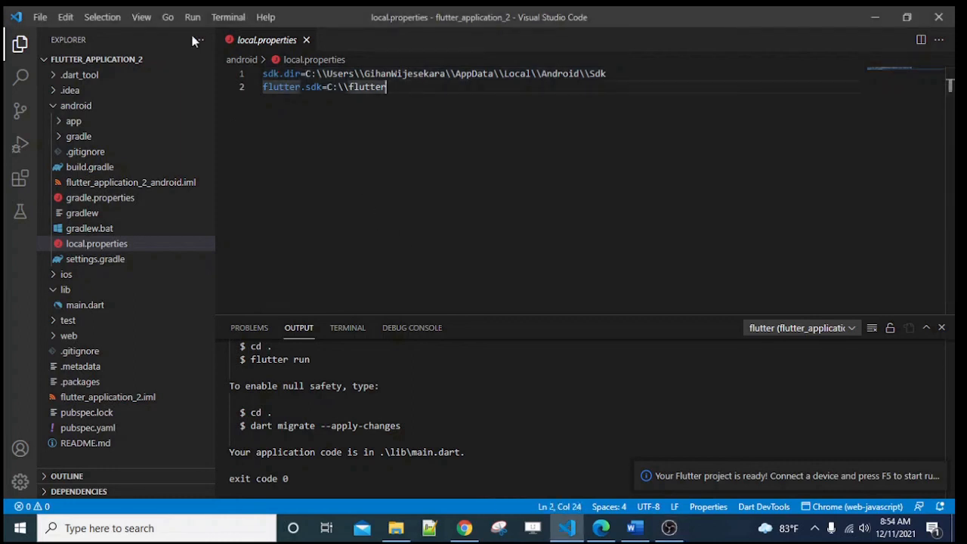
{"action": "left_click", "coordinate": [305, 40]}
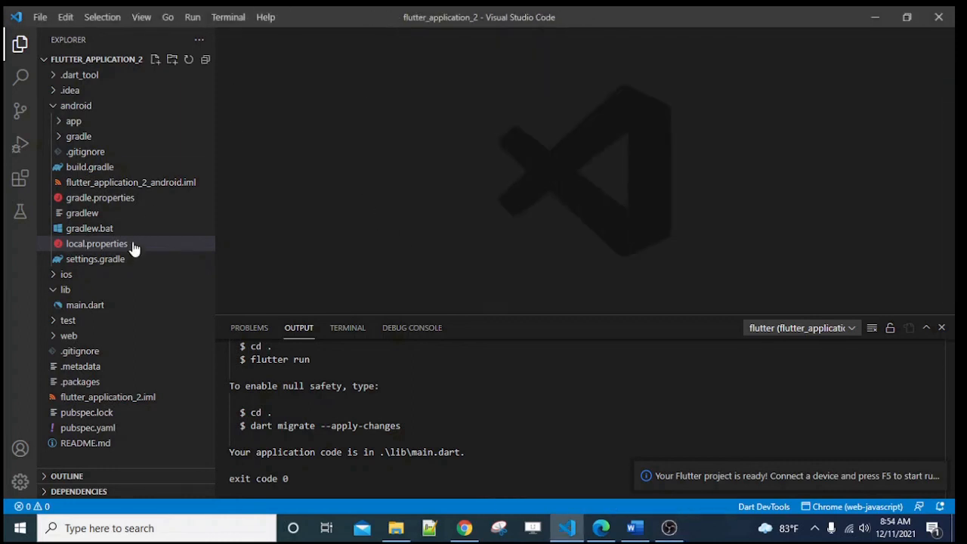